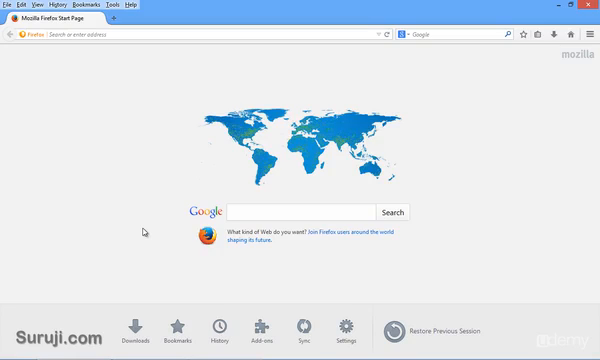
mouse_move(251, 205)
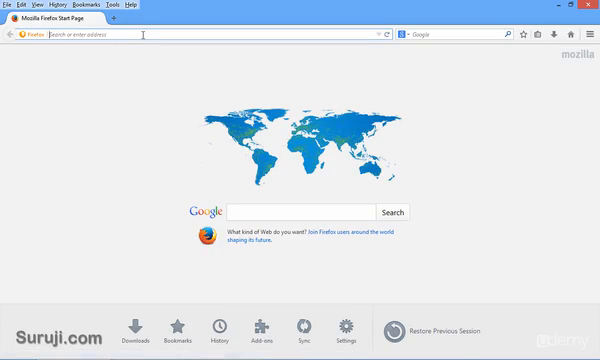
Go to google.co.in and search for 'tamper data'
text(Google.co.in/?gws_rd=cr&ei=_rBgU8SLAtWGuASK0oCYDQ)
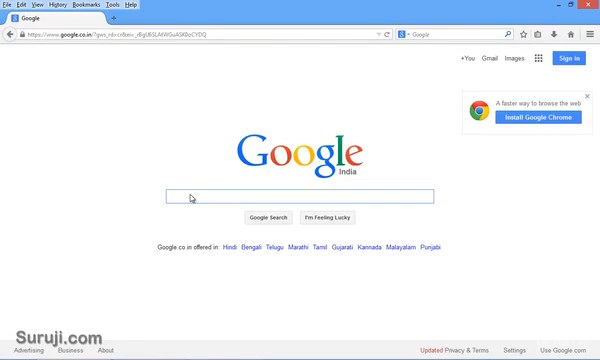
text(tamper data)
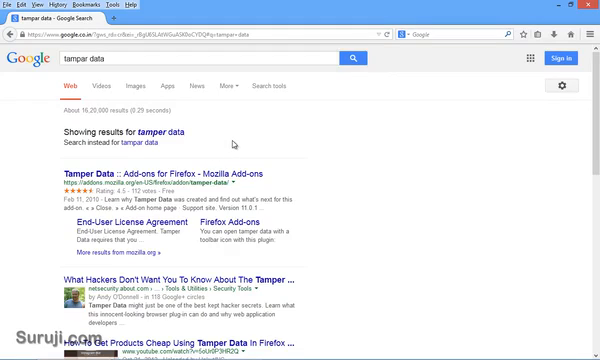
Scroll through the Tamper Data add-on page's description and user reviews
scroll(down, 3)
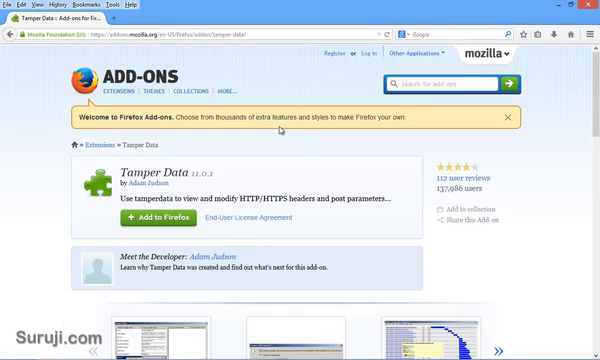
scroll(down, 3)
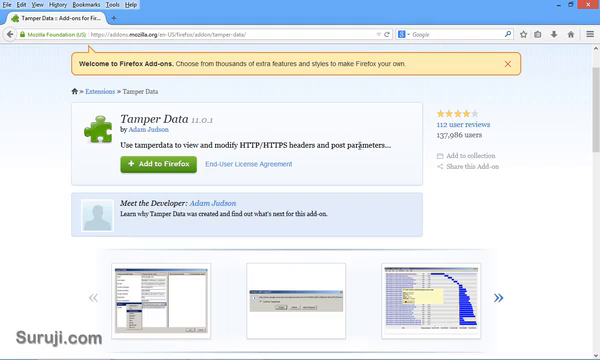
mouse_move(155, 138)
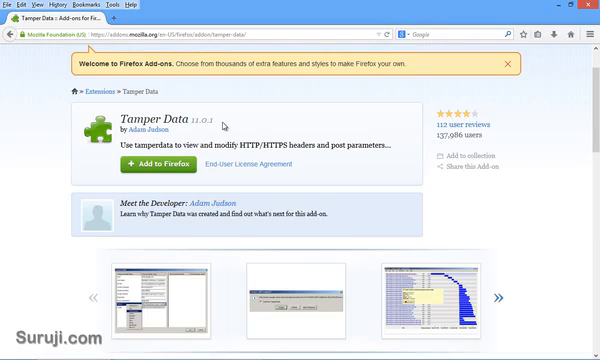
scroll(down, 3)
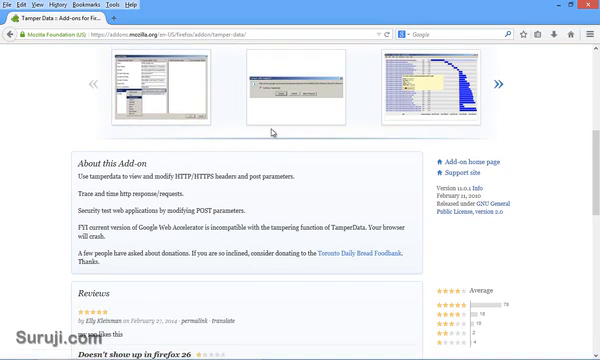
scroll(down, 3)
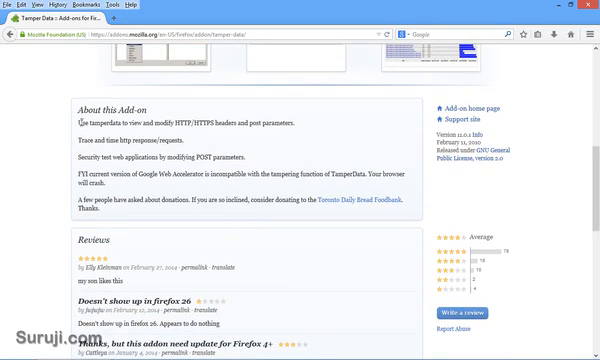
scroll(down, 3)
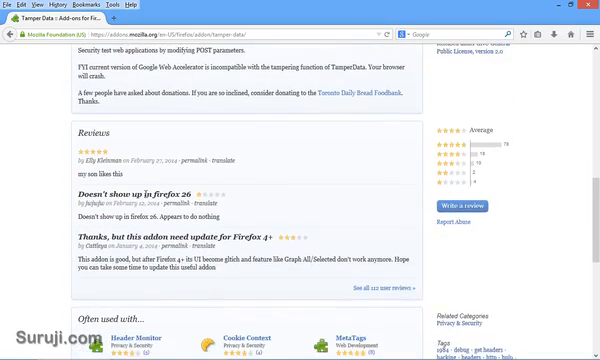
scroll(down, 3)
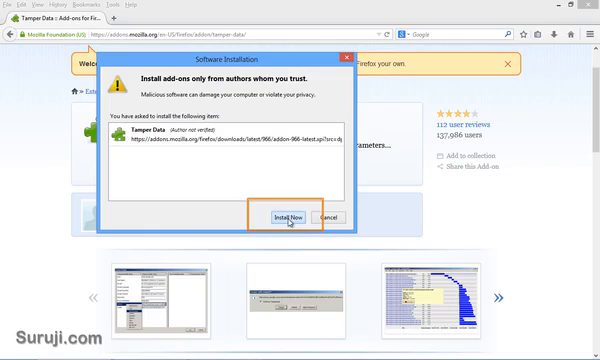
Confirm installation of the Tamper Data add-on
click(289, 217)
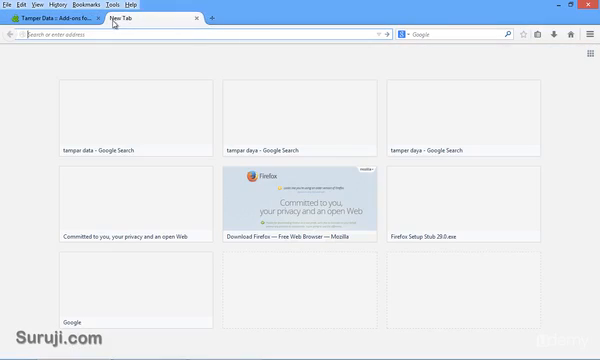
Close the add-on page tab and open the Tamper Data window from Tools
click(96, 18)
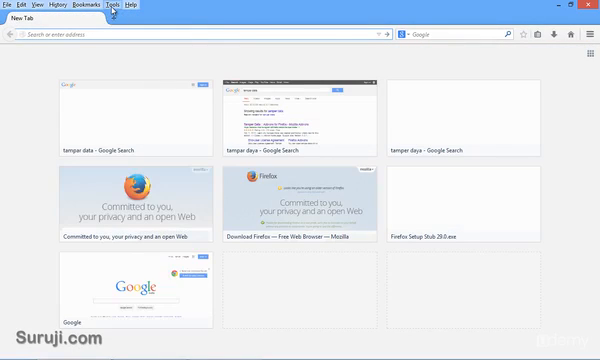
click(114, 4)
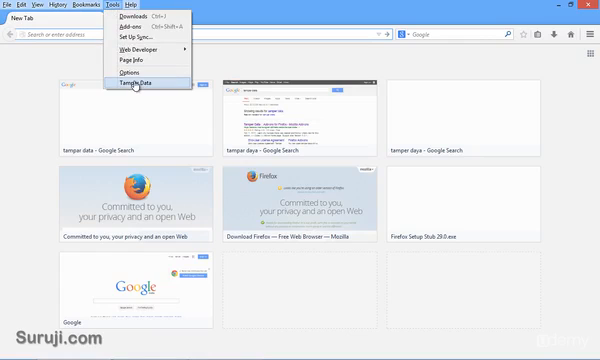
click(140, 86)
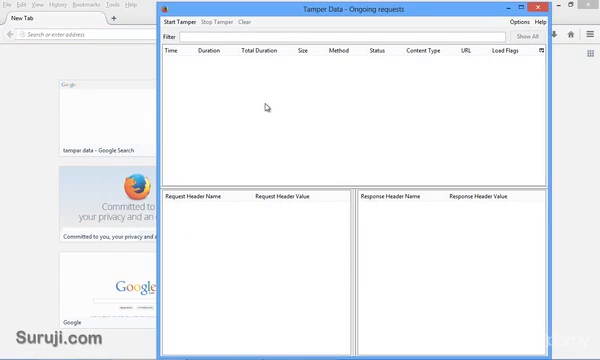
mouse_move(295, 22)
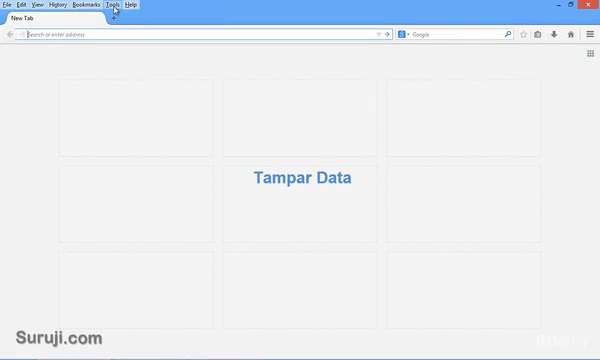
Load Facebook, start Tamper Data, and enter the login email
click(117, 5)
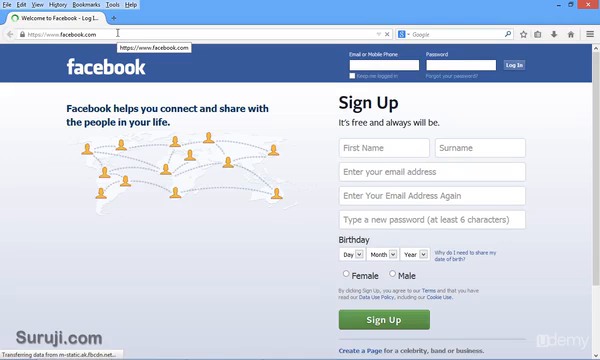
click(100, 6)
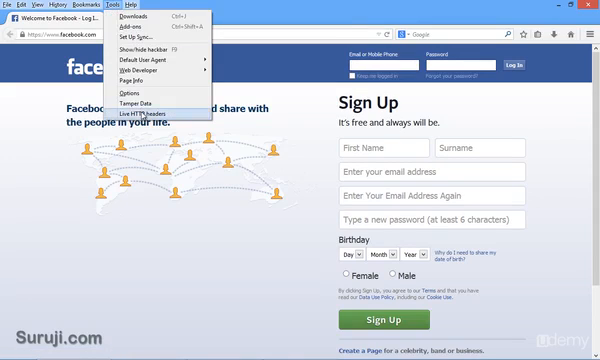
click(116, 103)
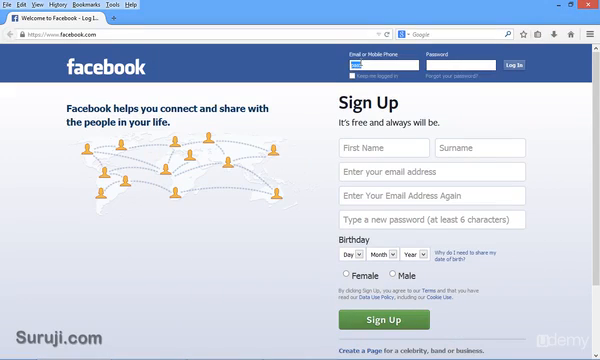
text(email)
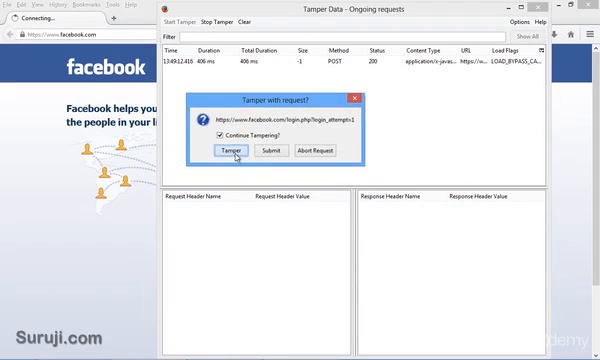
Send the intercepted Facebook login request through Tamper Data and clear the request list
click(231, 152)
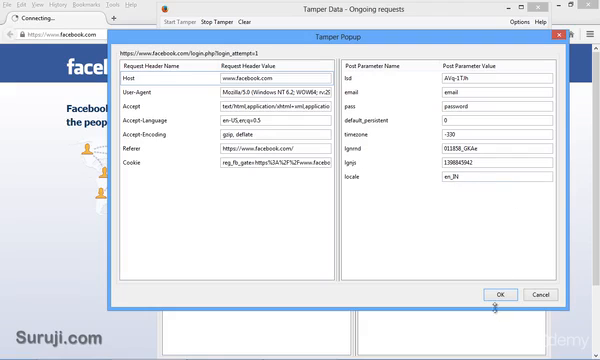
click(502, 294)
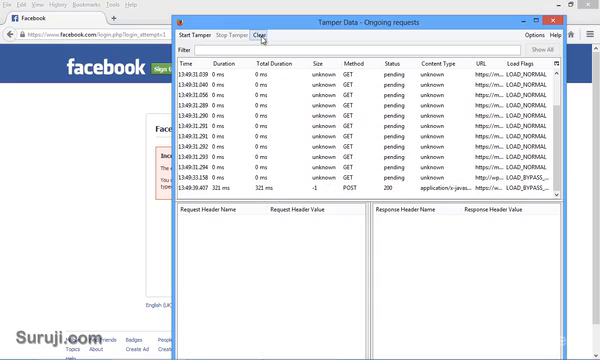
click(262, 36)
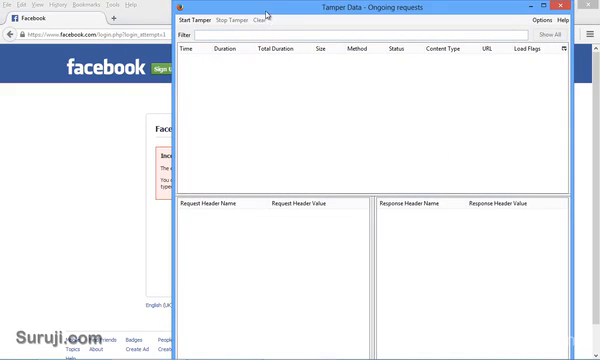
mouse_move(280, 12)
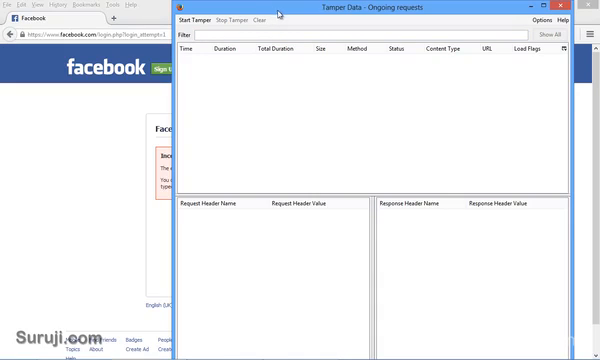
mouse_move(433, 78)
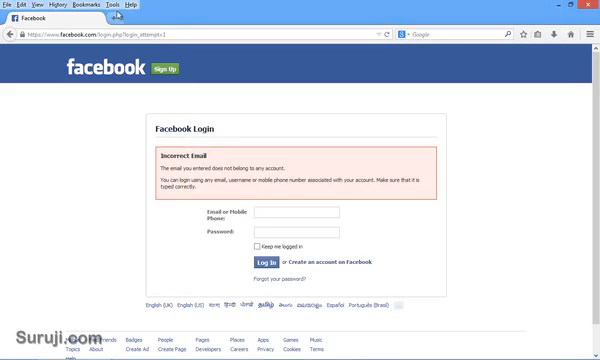
Enter email 'aaaa' and a password, with Live HTTP Headers capturing on
click(98, 9)
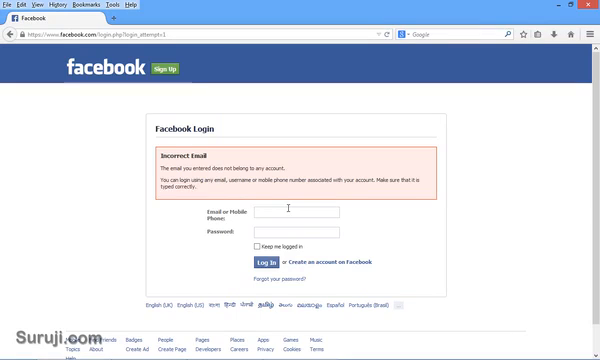
text(aaaa)
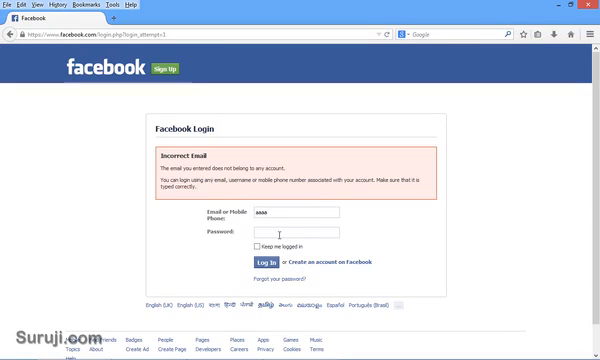
click(100, 5)
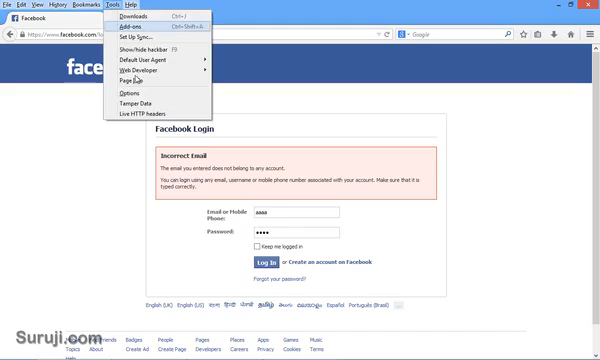
click(156, 116)
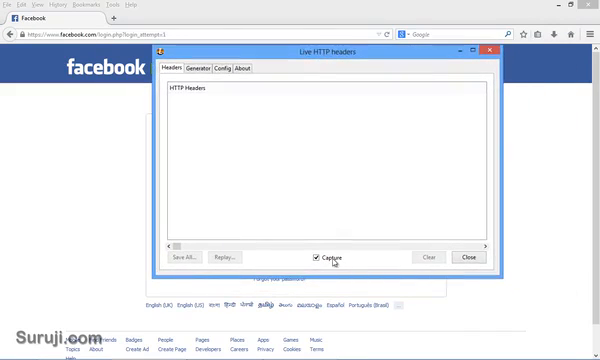
click(315, 257)
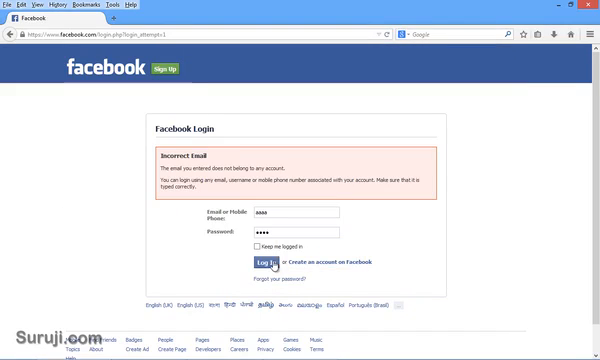
Submit the Facebook login, review its captured HTTP headers, and clear the list
click(100, 6)
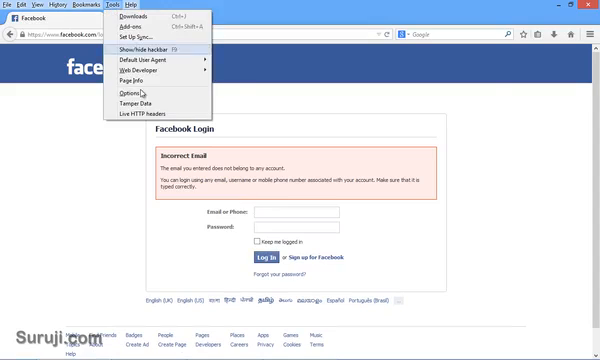
click(143, 113)
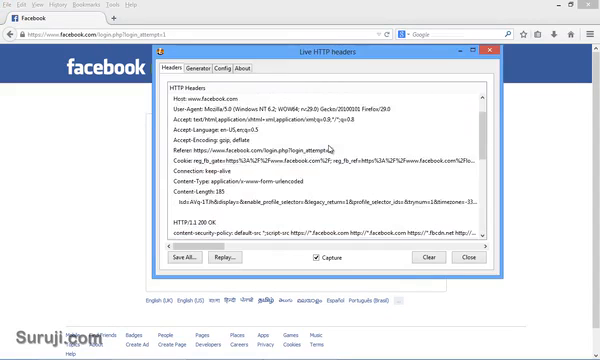
scroll(down, 3)
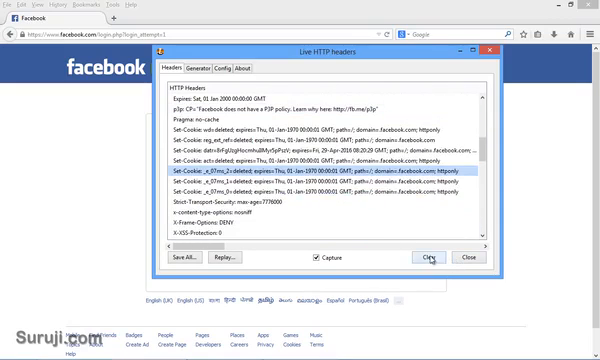
click(428, 258)
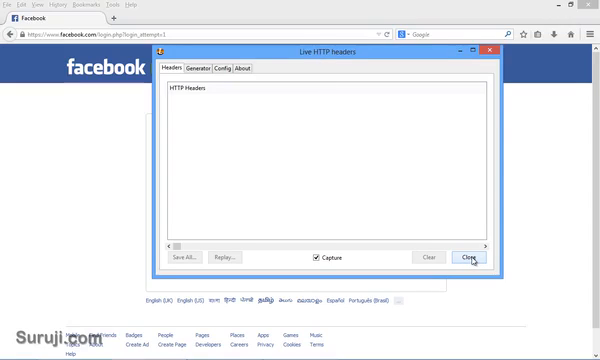
mouse_move(322, 52)
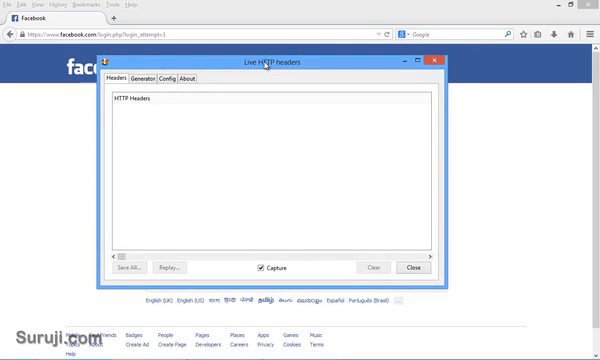
mouse_move(417, 268)
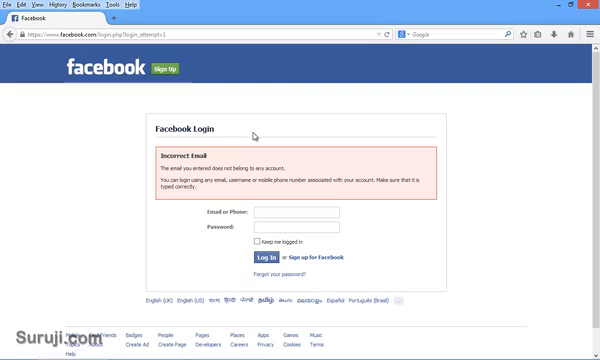
mouse_move(94, 5)
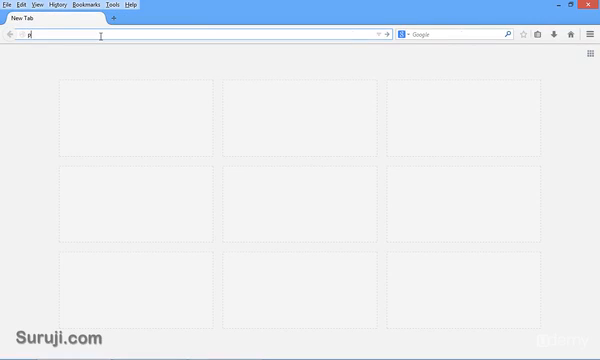
Load parse.com and scroll down its homepage
text(parse.com)
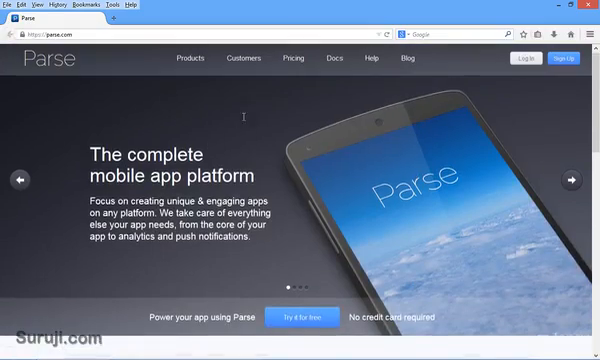
scroll(down, 3)
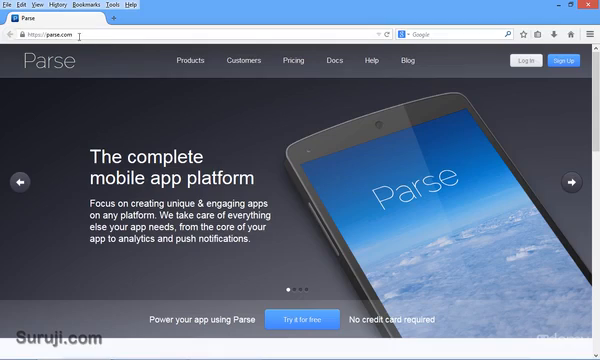
Try the address parse.com/m, then change it back to parse.com
click(75, 34)
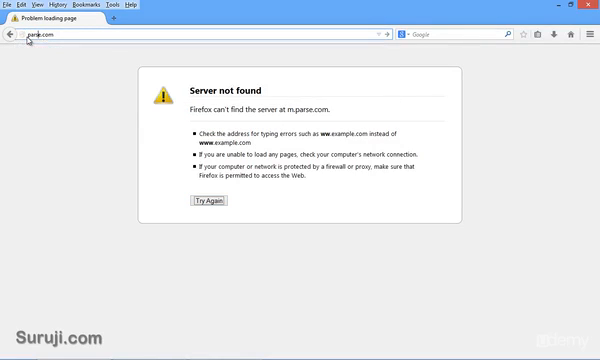
text(/m)
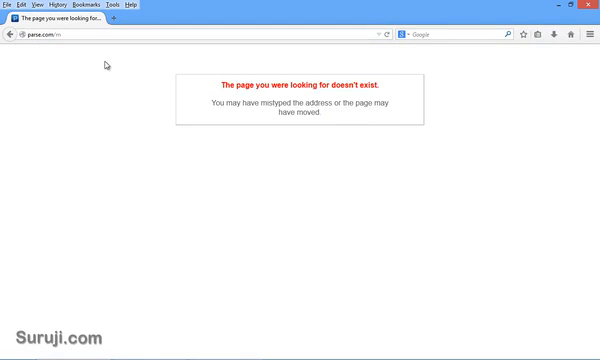
click(65, 39)
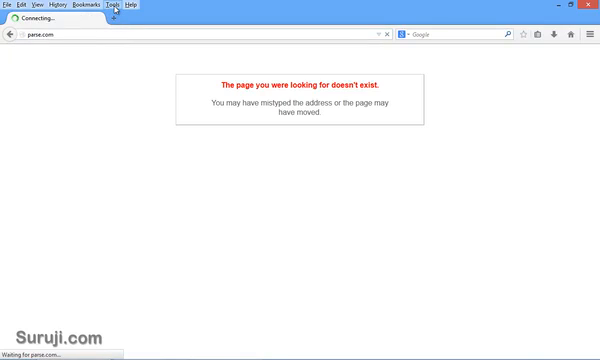
Switch to a mobile user agent and scroll through parse.com's mobile layout to the footer
click(114, 6)
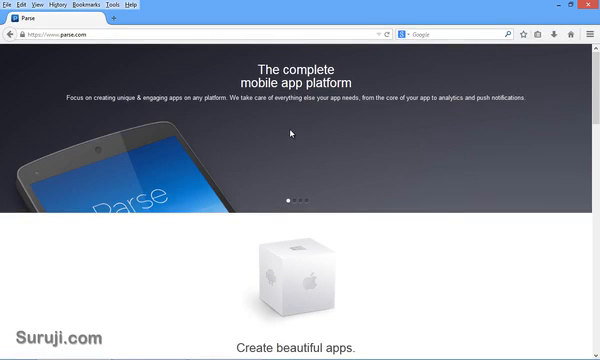
scroll(down, 3)
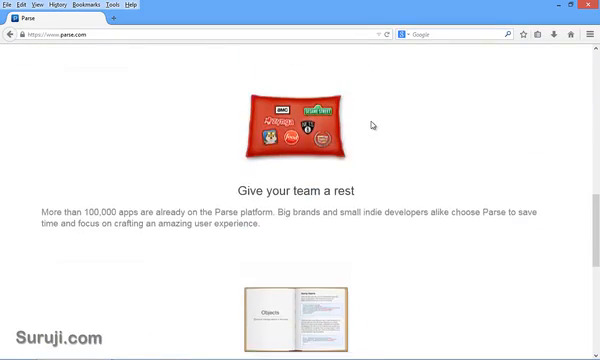
scroll(down, 3)
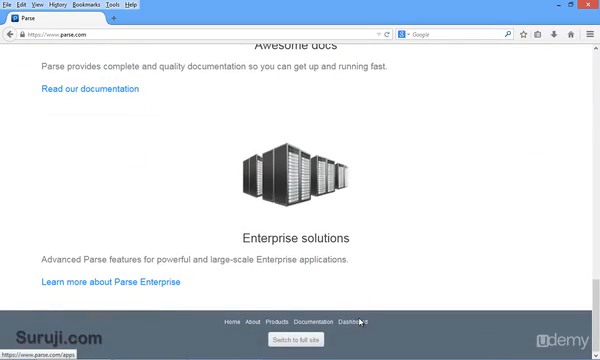
mouse_move(403, 205)
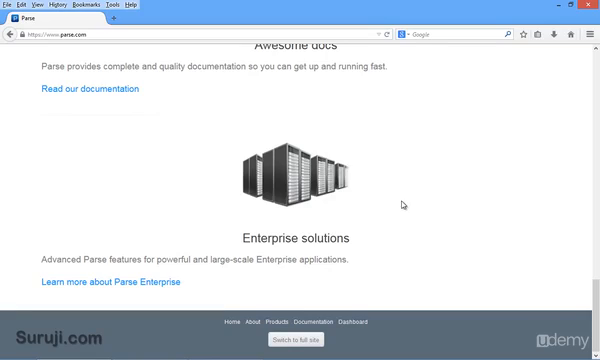
scroll(up, 3)
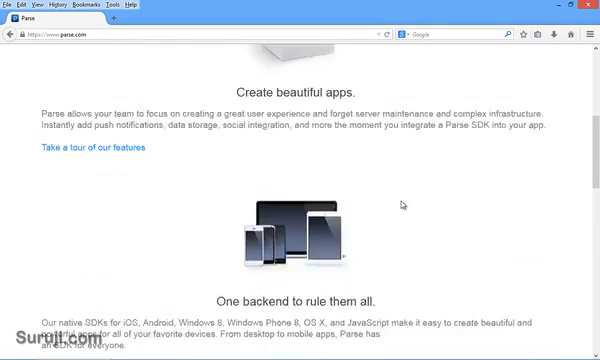
click(115, 11)
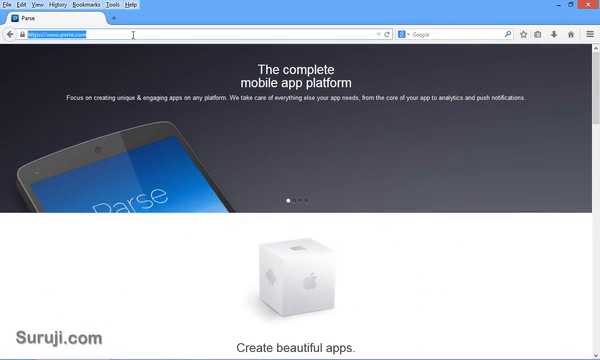
Load etsy.com and scroll through its mobile-style site with the Use the Etsy App banner
text(etsy.com)
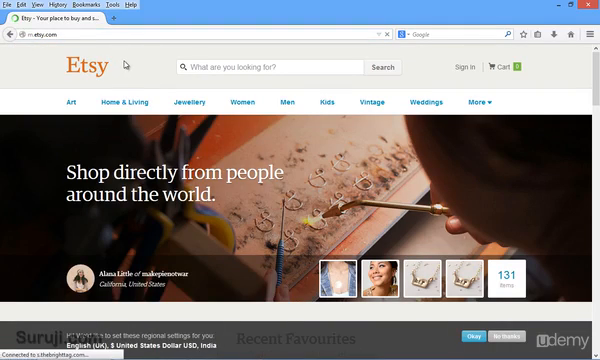
scroll(down, 3)
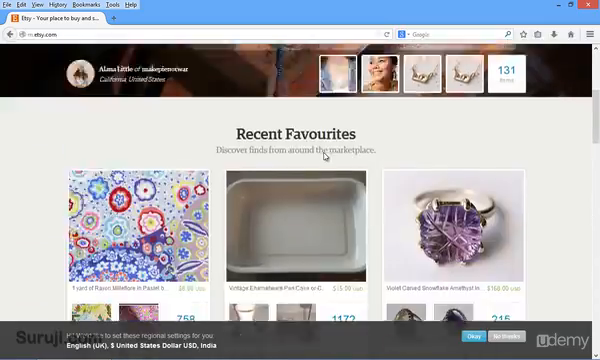
scroll(down, 3)
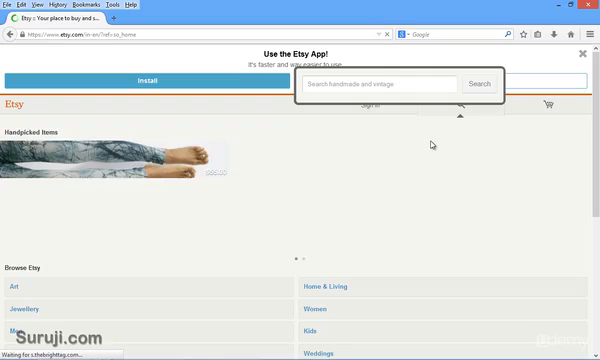
scroll(down, 3)
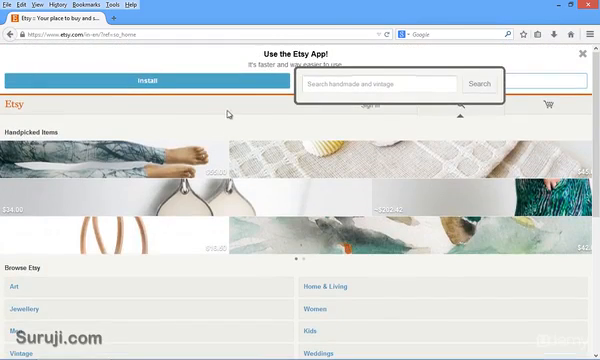
mouse_move(525, 108)
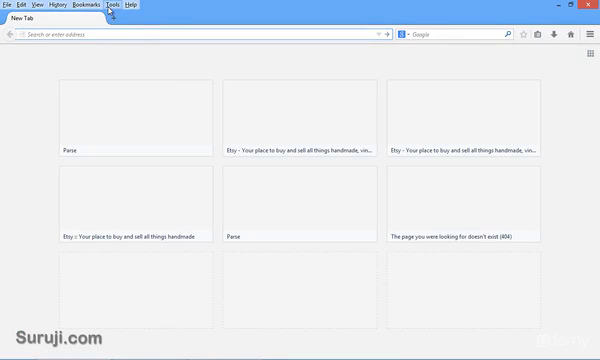
Show the HackBar toolbar and insert a UNION SELECT snippet from its SQL menu
click(117, 6)
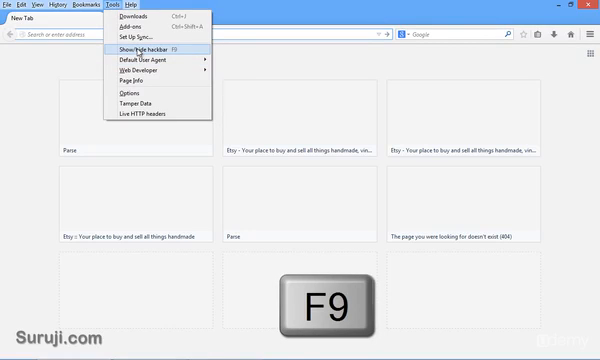
key(F9)
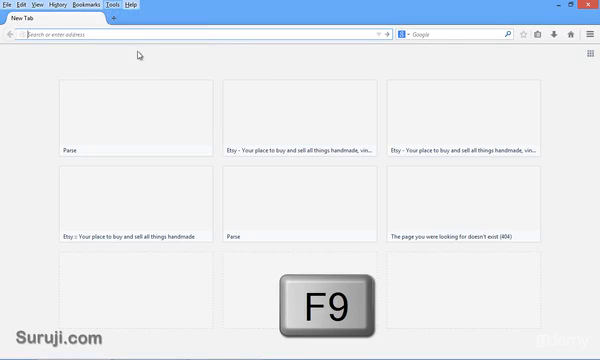
click(119, 5)
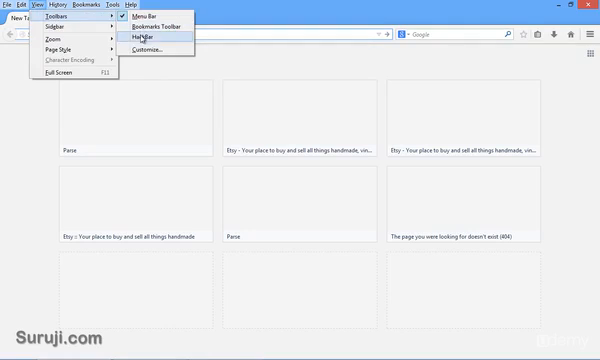
click(140, 37)
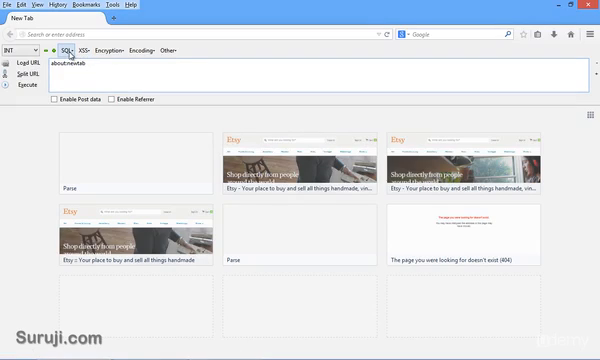
mouse_move(72, 51)
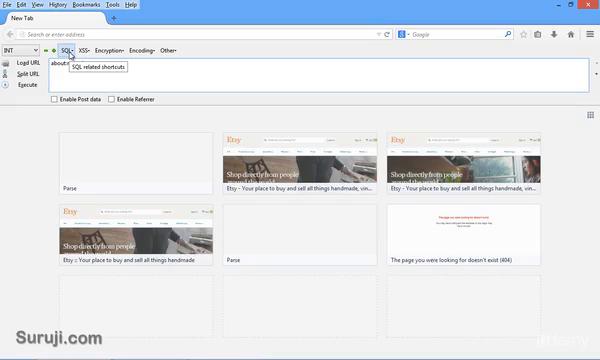
click(69, 48)
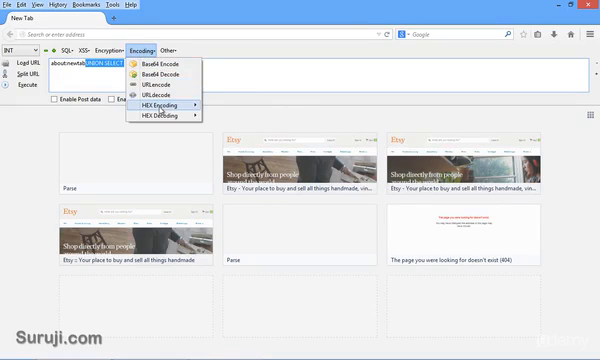
click(178, 48)
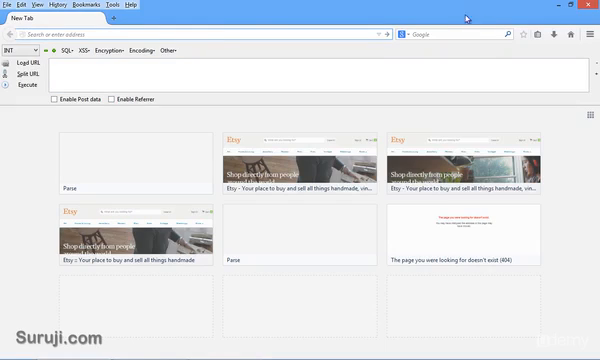
Enter 'google' in the address bar to load the Google India homepage
text(google.co.in/?gws_rd=cr&ei=ZbRgU8O4GVuATBkYLwCQ)
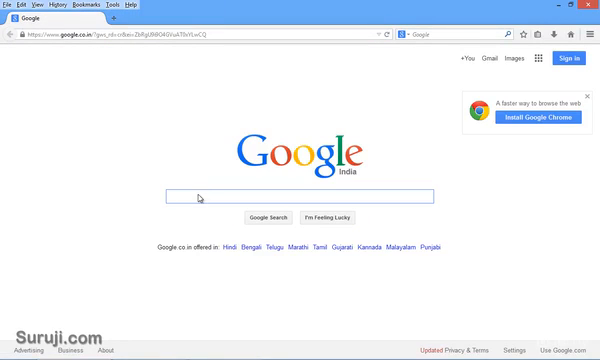
Go to portswigger.net's Download page and scroll the Free versus Professional comparison
text(portswigger.net)
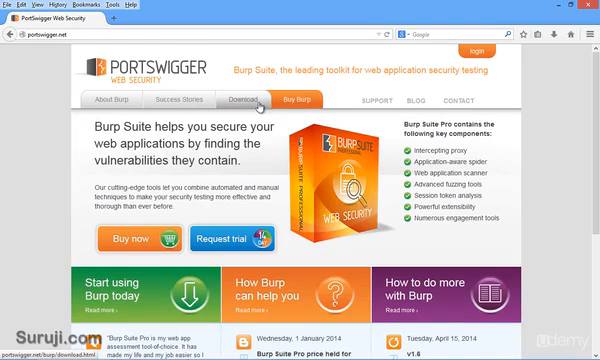
click(234, 99)
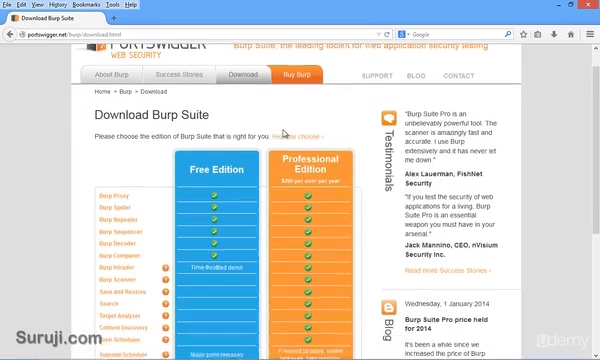
scroll(down, 3)
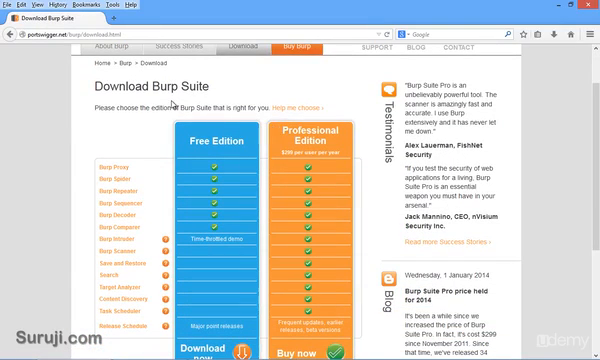
mouse_move(278, 147)
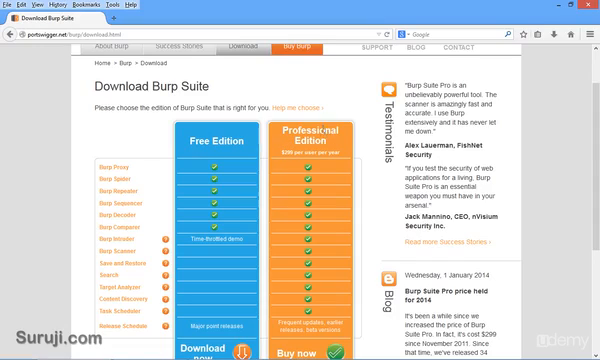
scroll(down, 3)
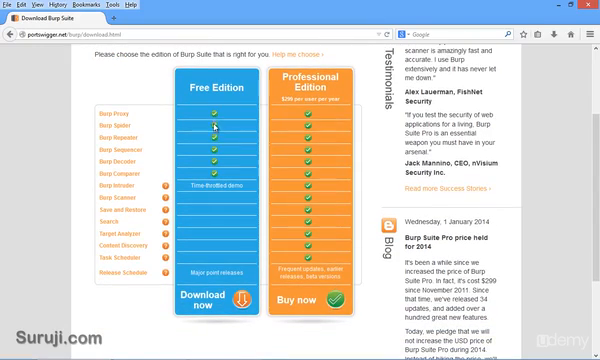
scroll(down, 3)
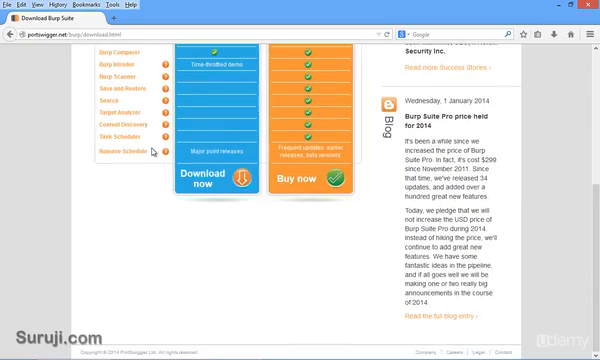
scroll(up, 3)
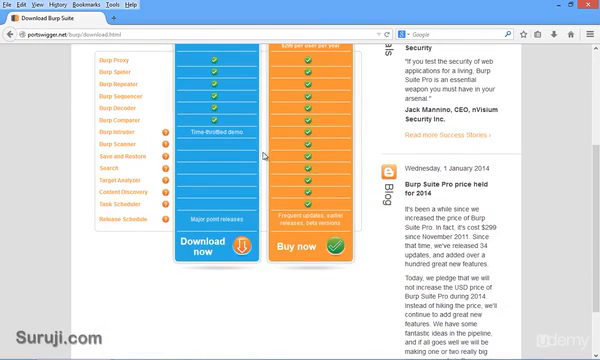
Download Burp Suite Free Edition and launch the downloaded file
click(206, 249)
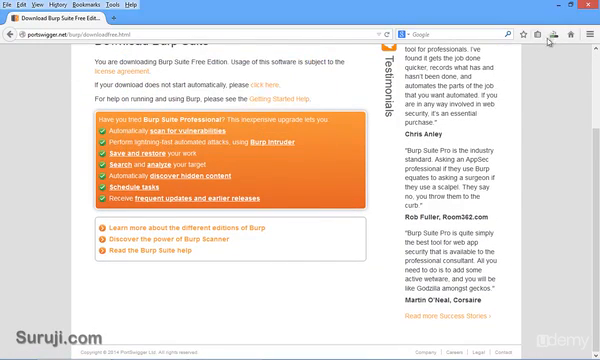
click(556, 32)
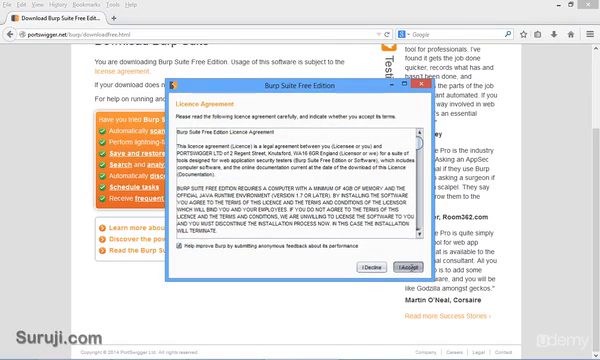
Accept the Burp Suite v1.6 licence and view the Proxy Intercept screen
click(394, 270)
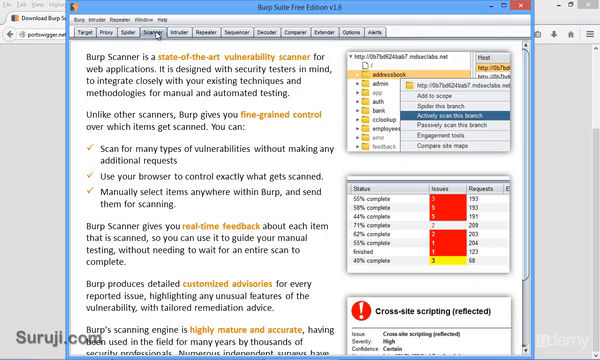
click(113, 30)
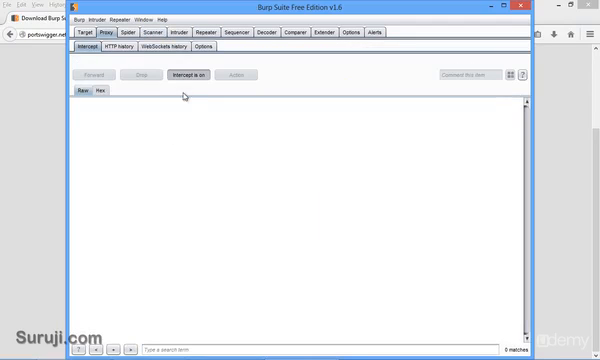